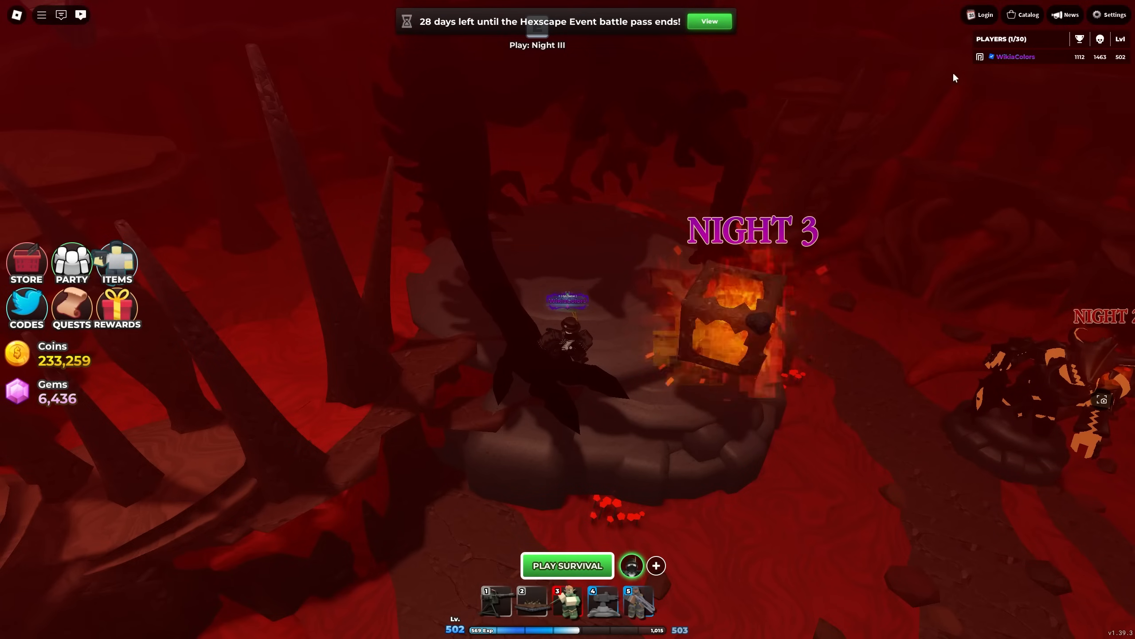
{"action": "mouse_move", "coordinate": [888, 111]}
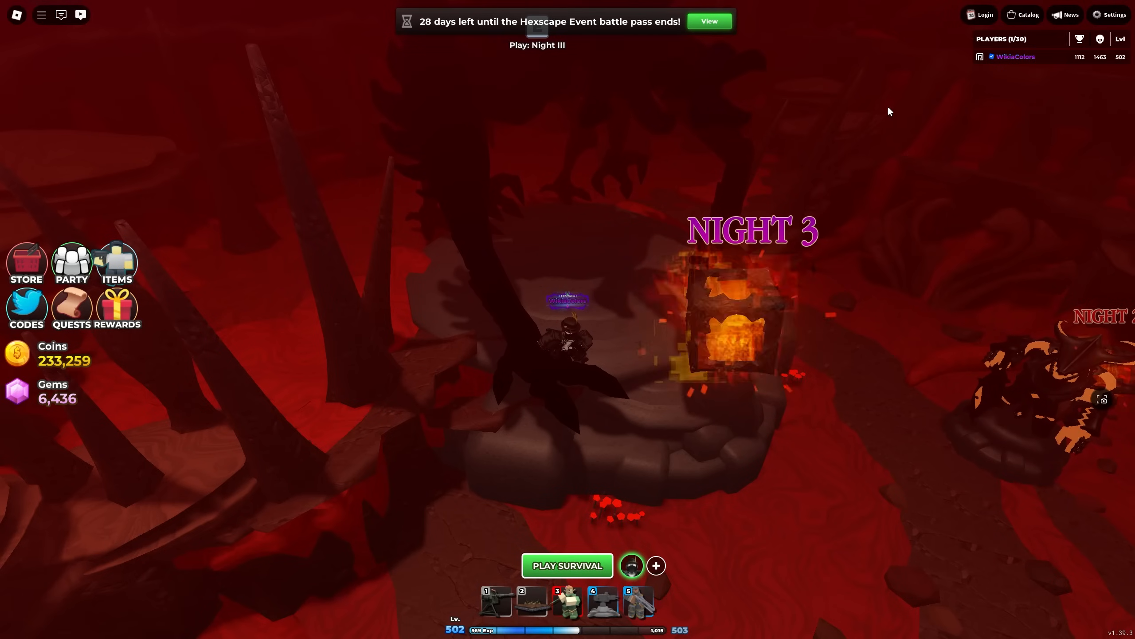
{"action": "mouse_move", "coordinate": [1086, 24]}
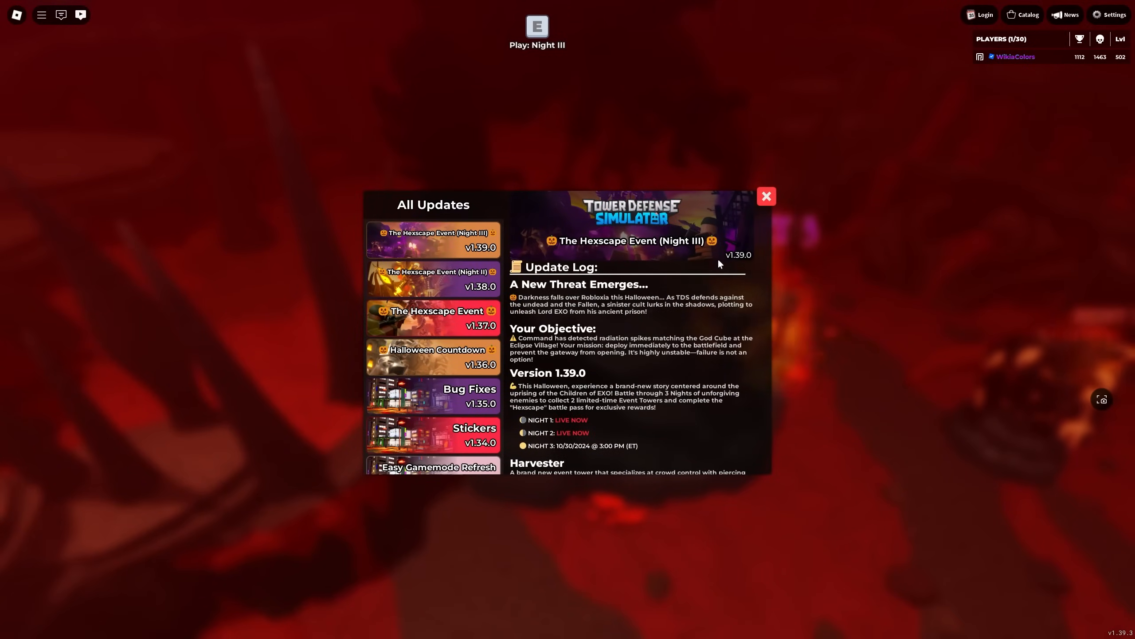
View the Keybinds settings, then bring up the store home page with the Pirate Skin Bundle
{"action": "scroll", "scroll_direction": "down", "scroll_amount": 3}
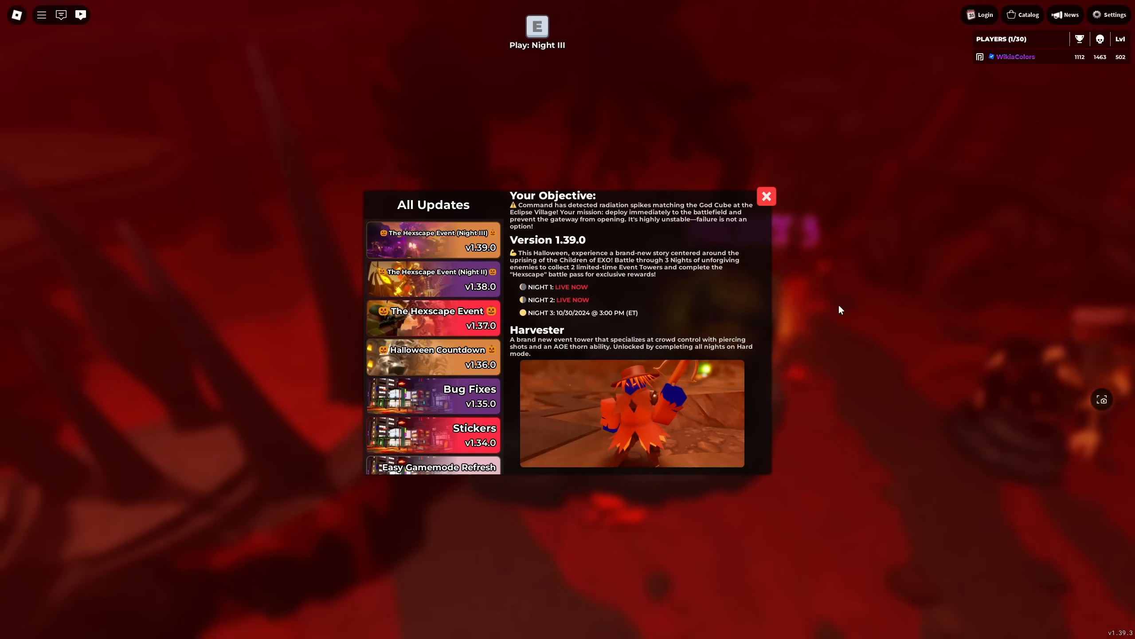
{"action": "scroll", "scroll_direction": "down", "scroll_amount": 3}
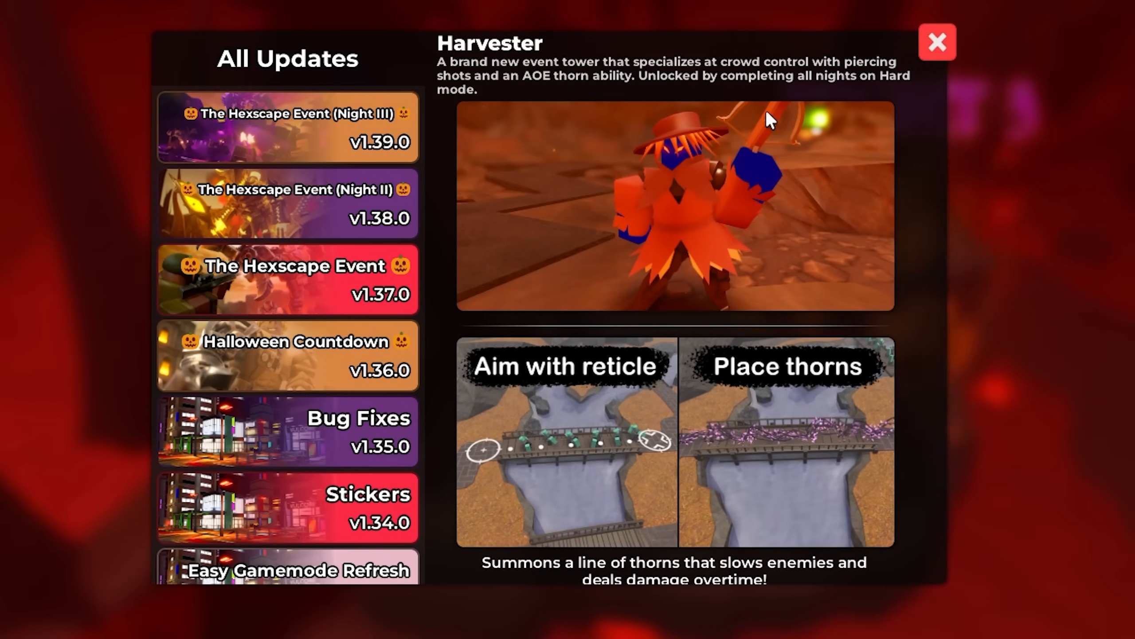
{"action": "scroll", "scroll_direction": "down", "scroll_amount": 3}
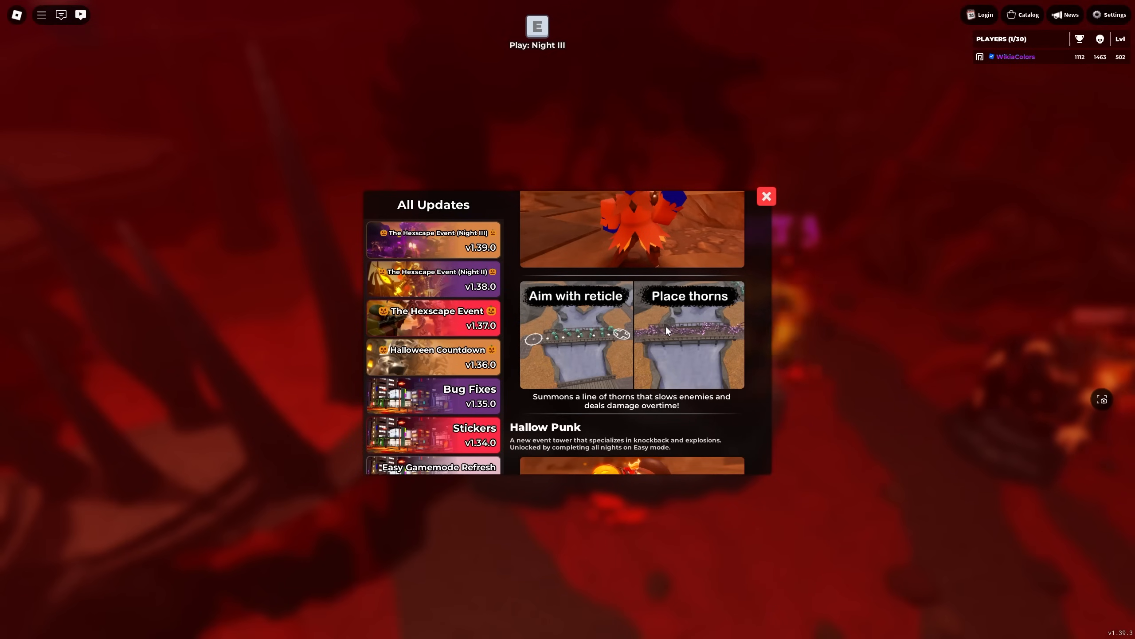
{"action": "mouse_move", "coordinate": [767, 227]}
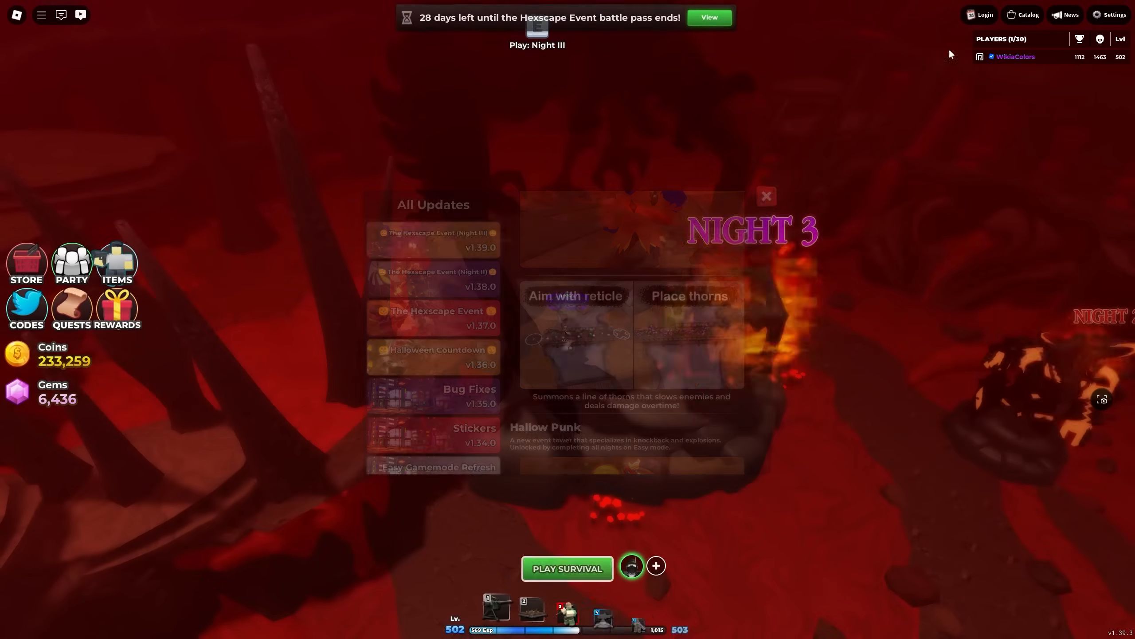
{"action": "left_click", "coordinate": [1110, 14]}
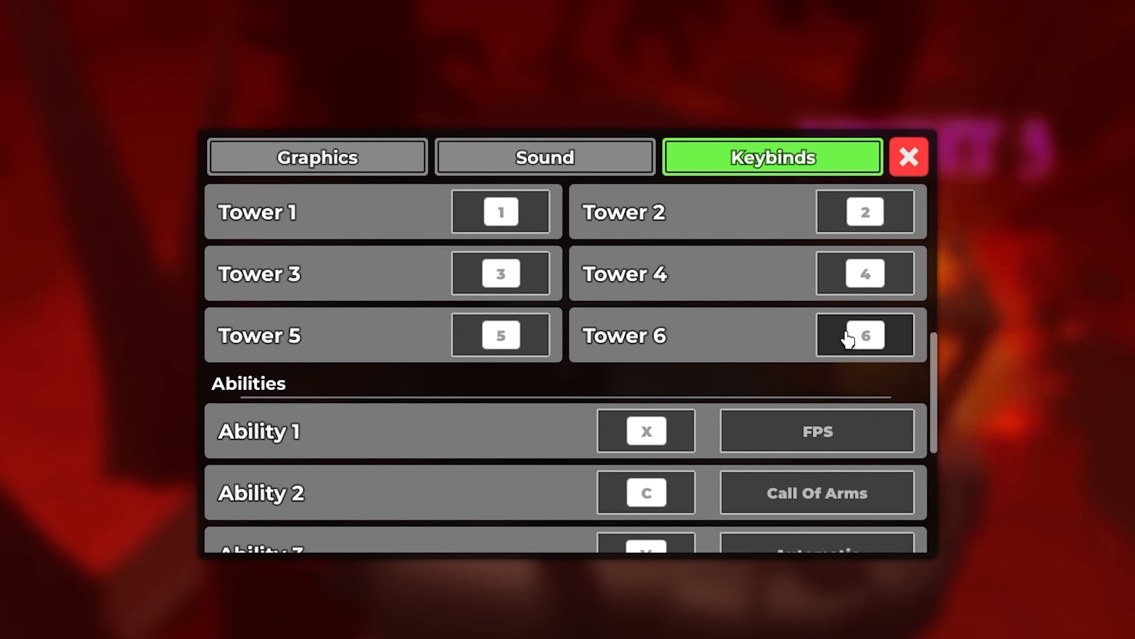
{"action": "left_click", "coordinate": [865, 336]}
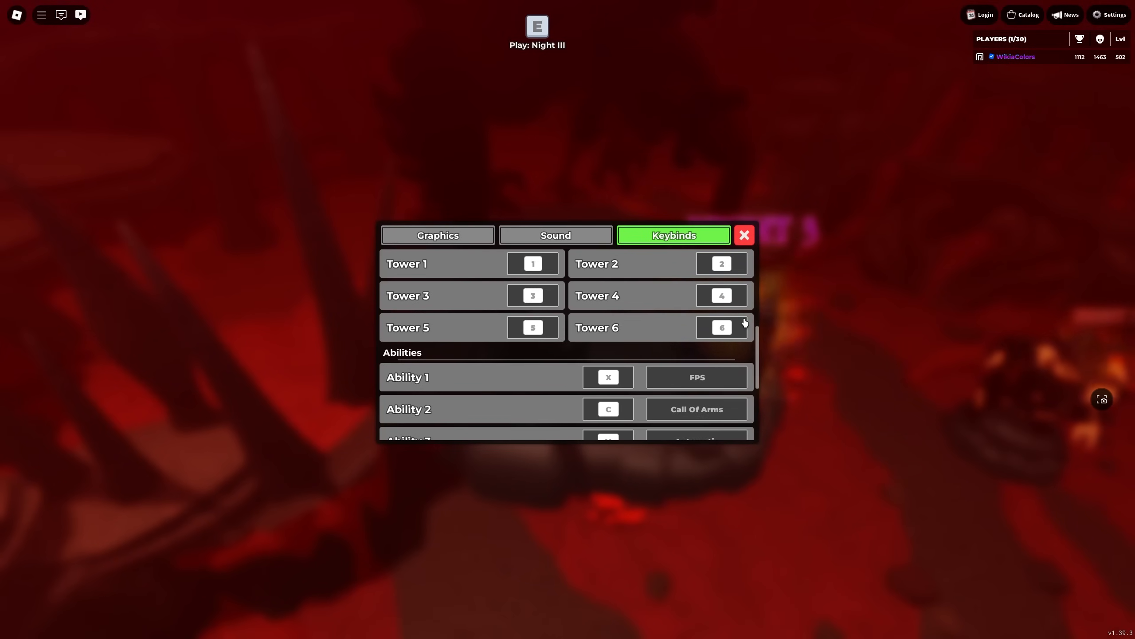
{"action": "mouse_move", "coordinate": [744, 323]}
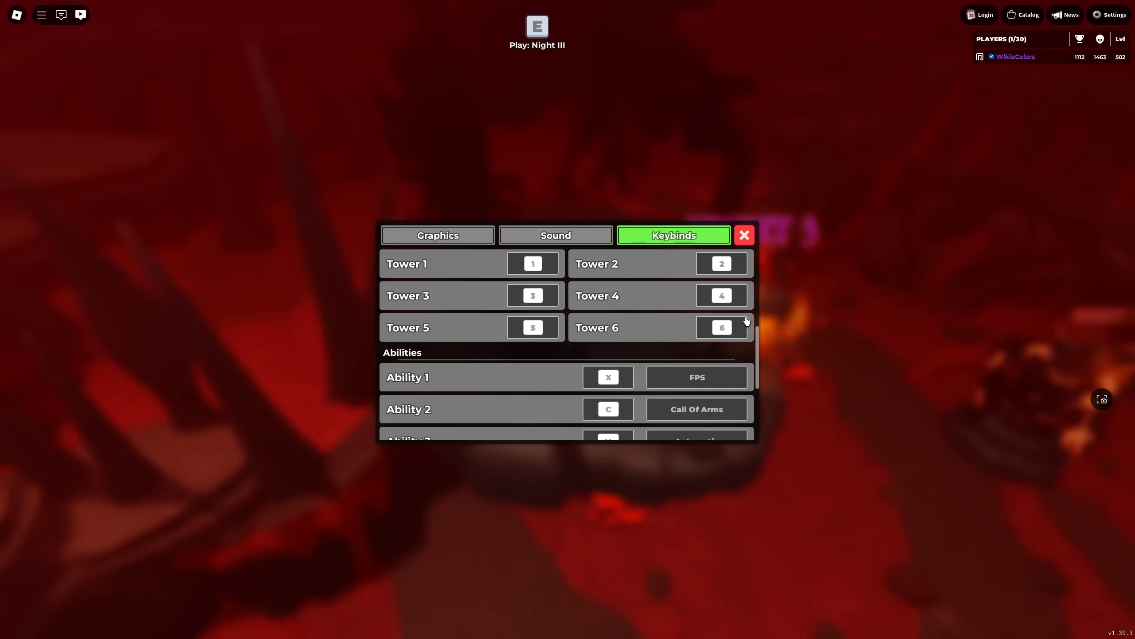
{"action": "scroll", "scroll_direction": "down", "scroll_amount": 3}
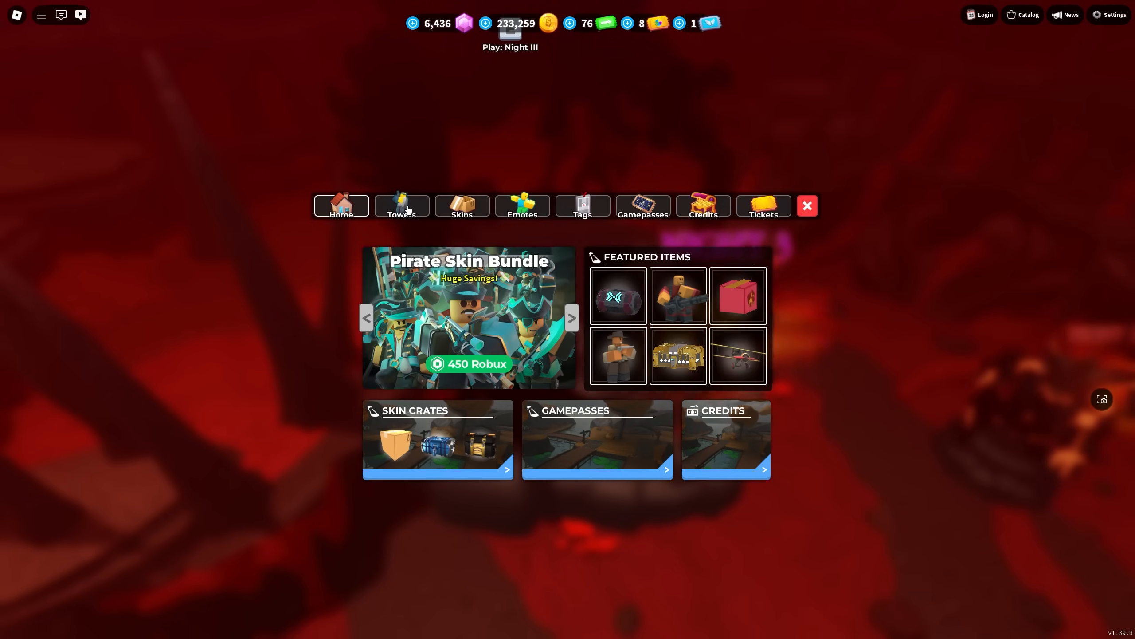
Browse the store's Towers section before returning to the Night III update log
{"action": "left_click", "coordinate": [401, 205]}
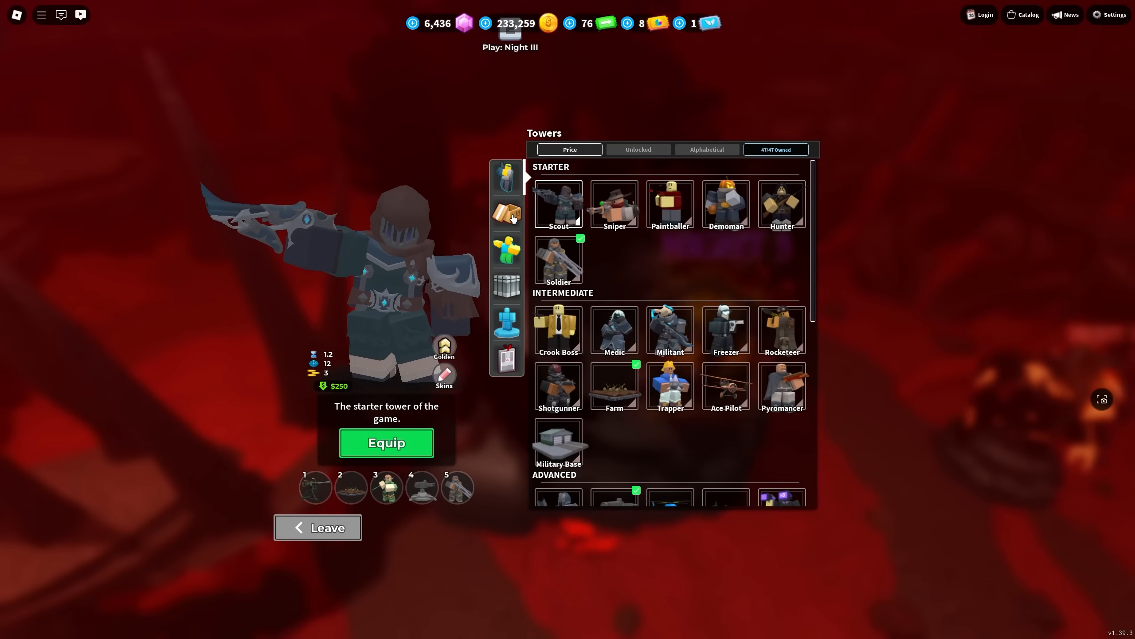
{"action": "left_click", "coordinate": [614, 386]}
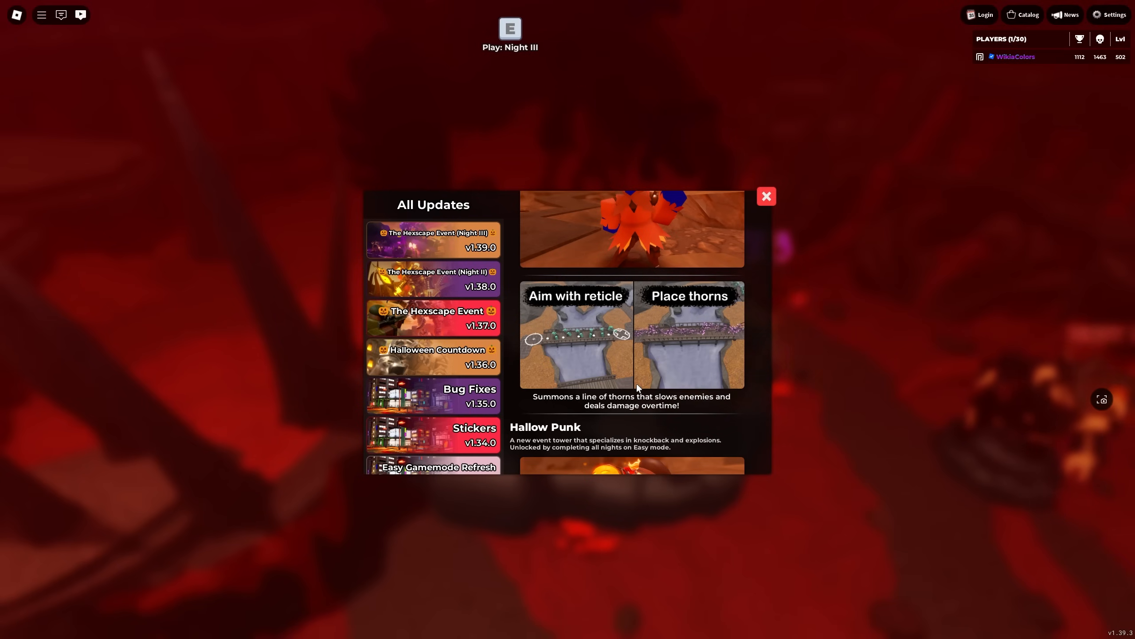
Scroll the update log through Game Improvements, Mission Quests and the Dark Harvest skin
{"action": "scroll", "scroll_direction": "down", "scroll_amount": 3}
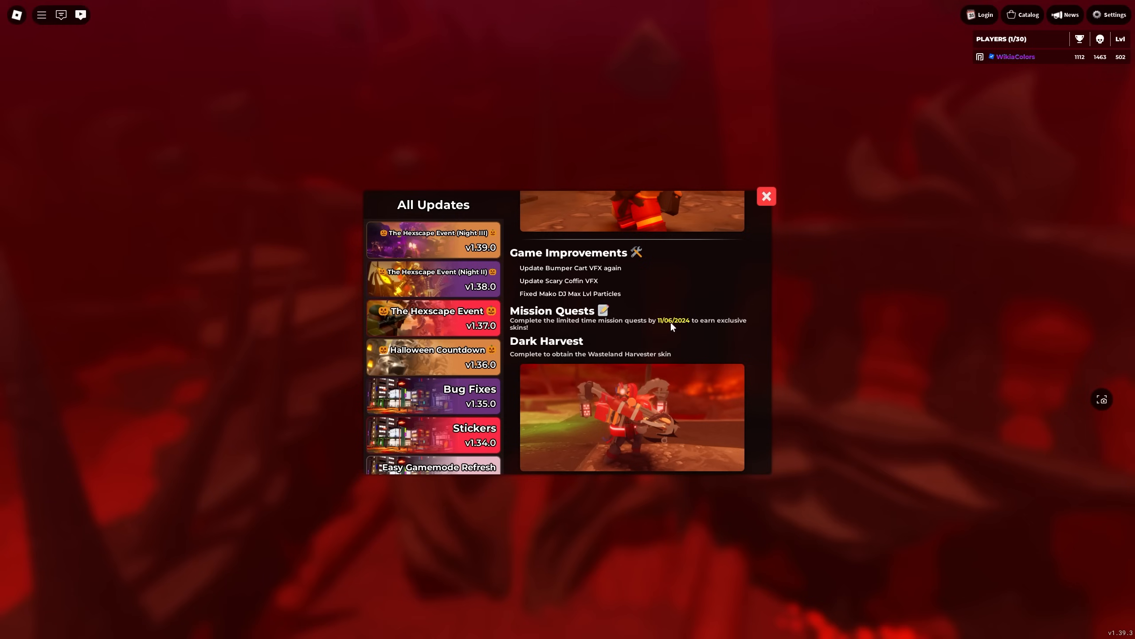
{"action": "mouse_move", "coordinate": [605, 328]}
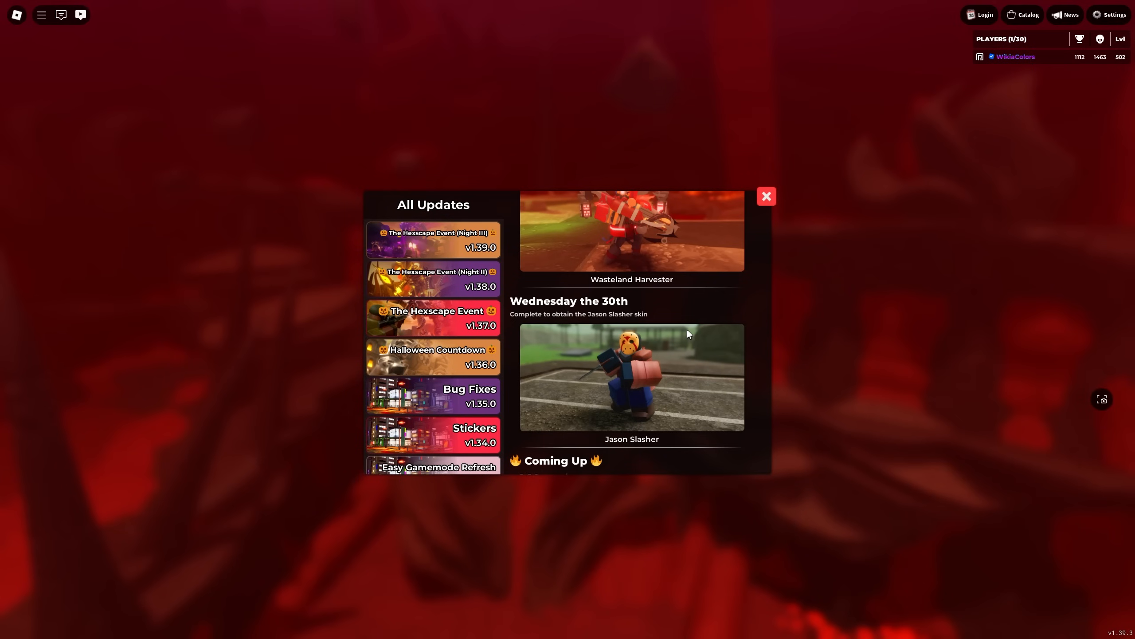
{"action": "mouse_move", "coordinate": [702, 328]}
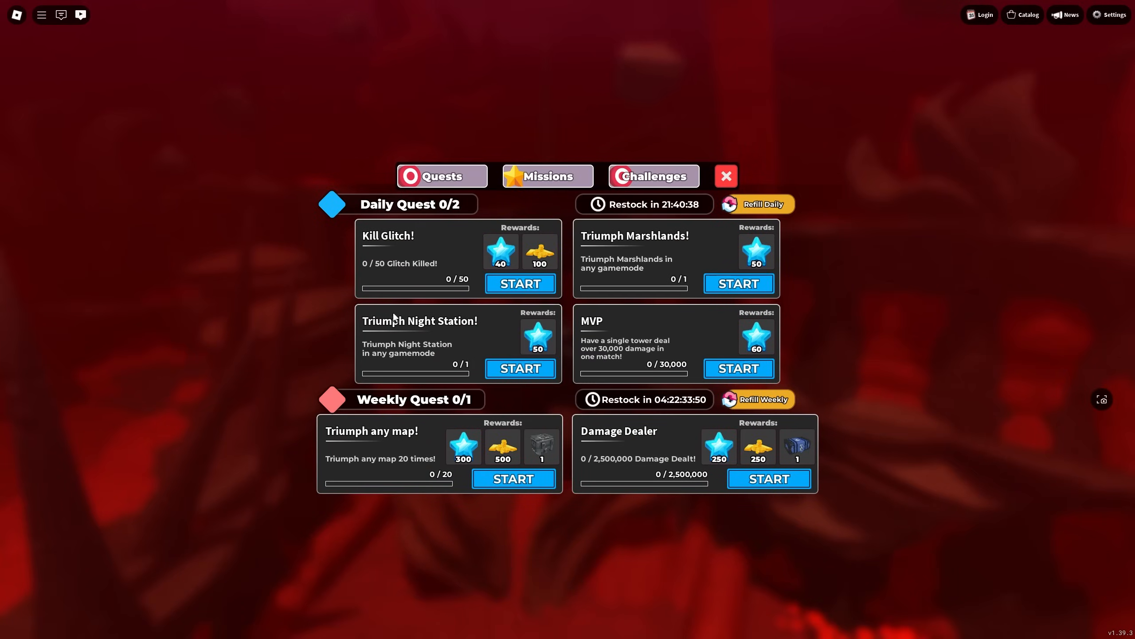
Close the Quests window and reopen the News update log at its Coming Up notes
{"action": "left_click", "coordinate": [547, 176]}
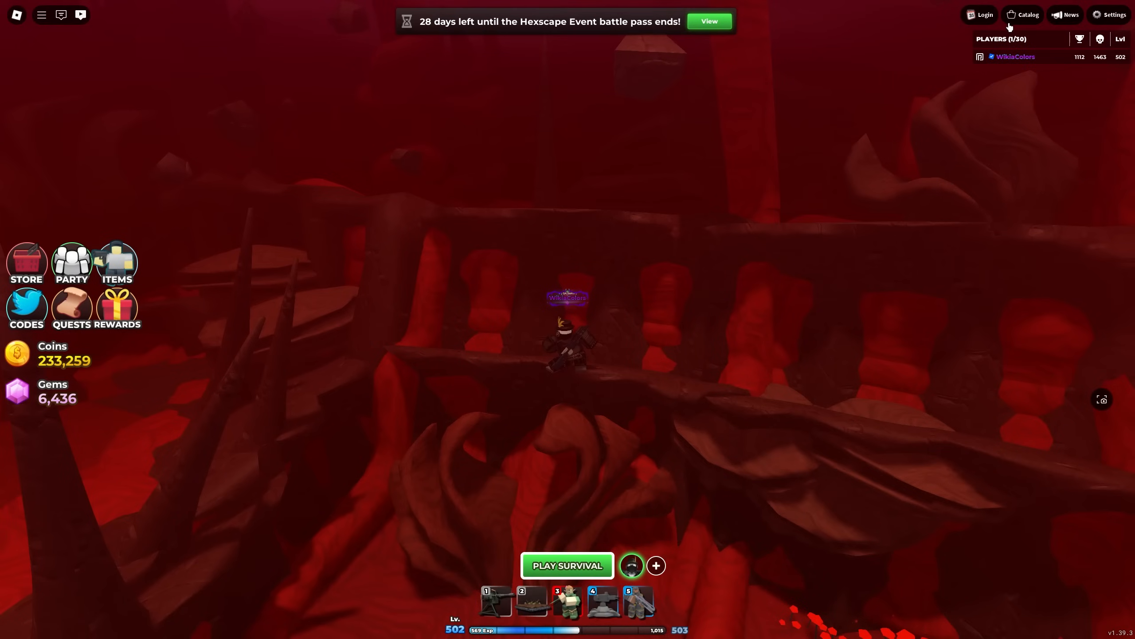
{"action": "left_click", "coordinate": [1109, 14]}
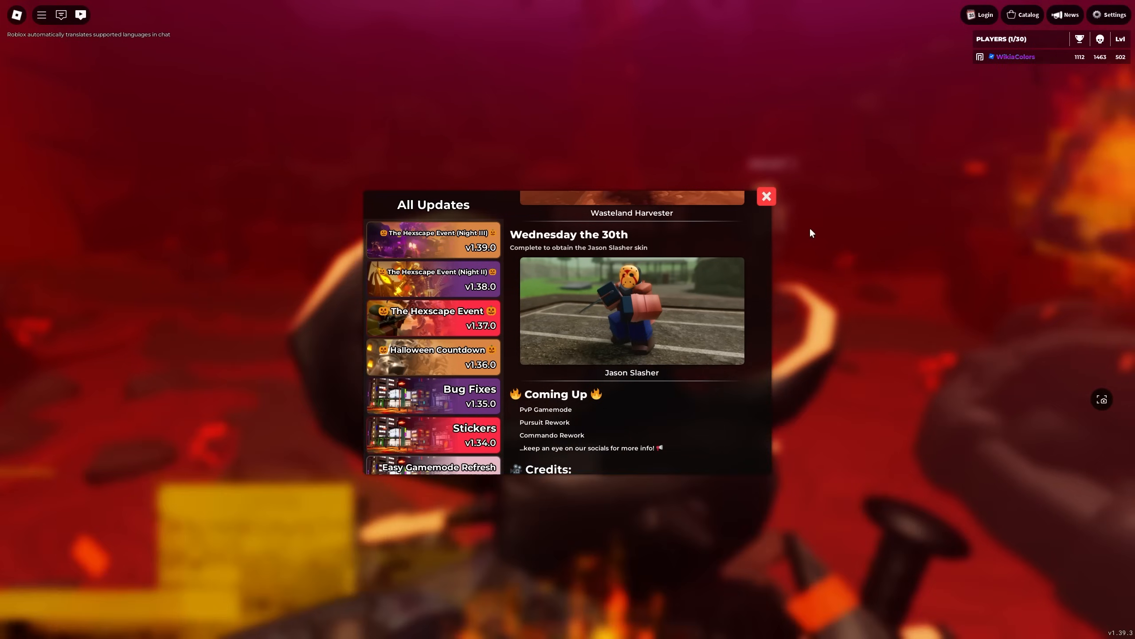
Reopen the Night III v1.39.0 log and scroll its Game Changes through Mercenary Base and Harvester
{"action": "left_click", "coordinate": [766, 196]}
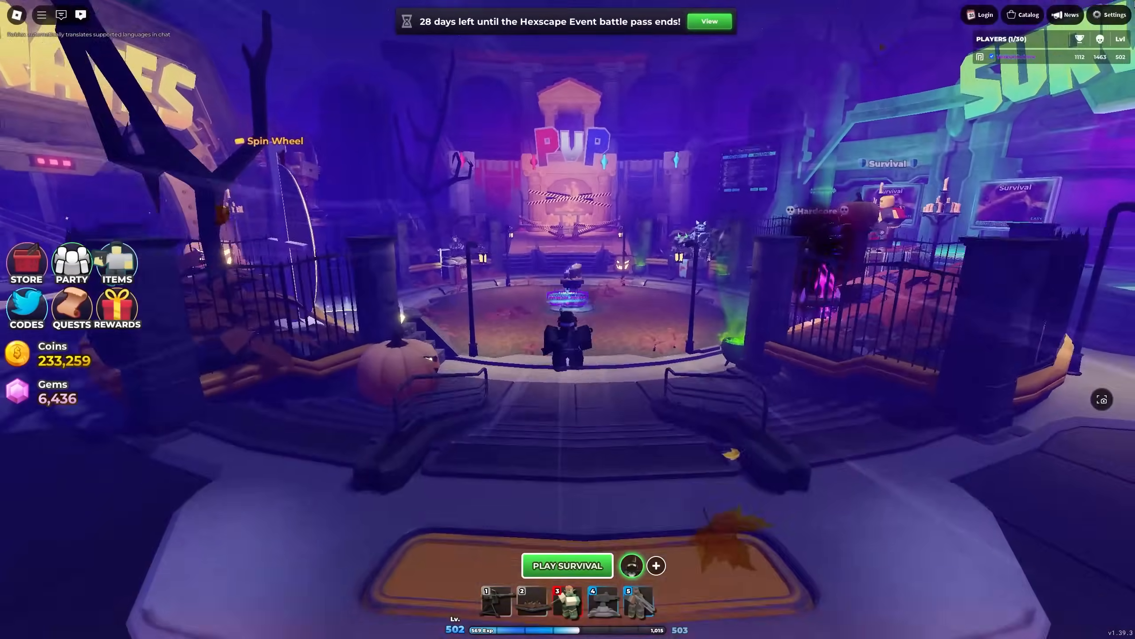
{"action": "left_click", "coordinate": [1109, 15]}
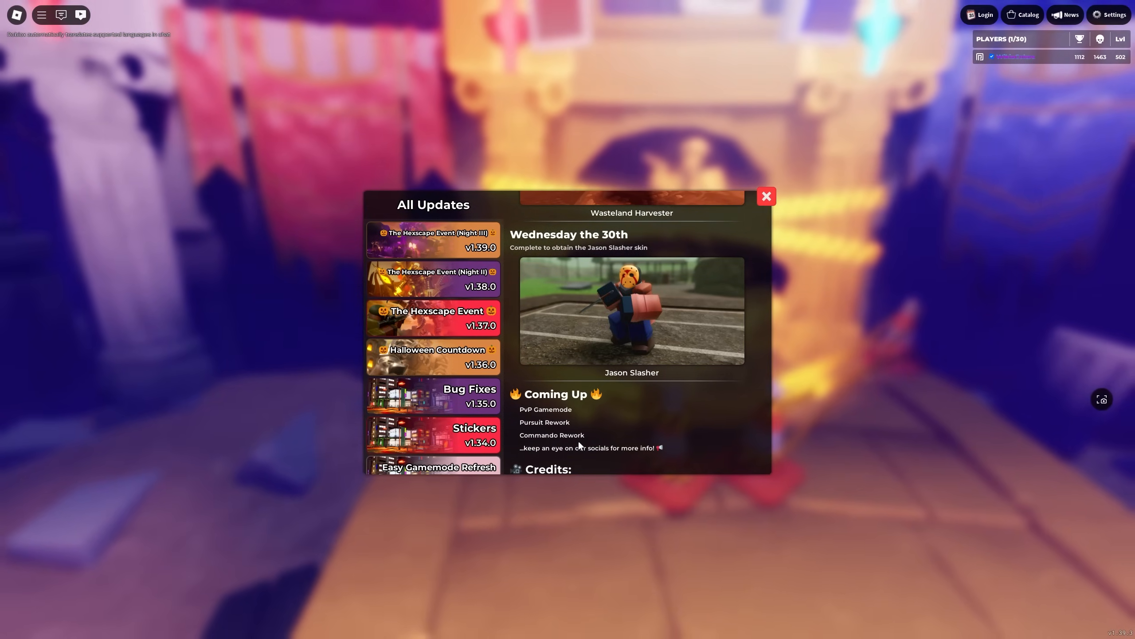
{"action": "scroll", "scroll_direction": "down", "scroll_amount": 3}
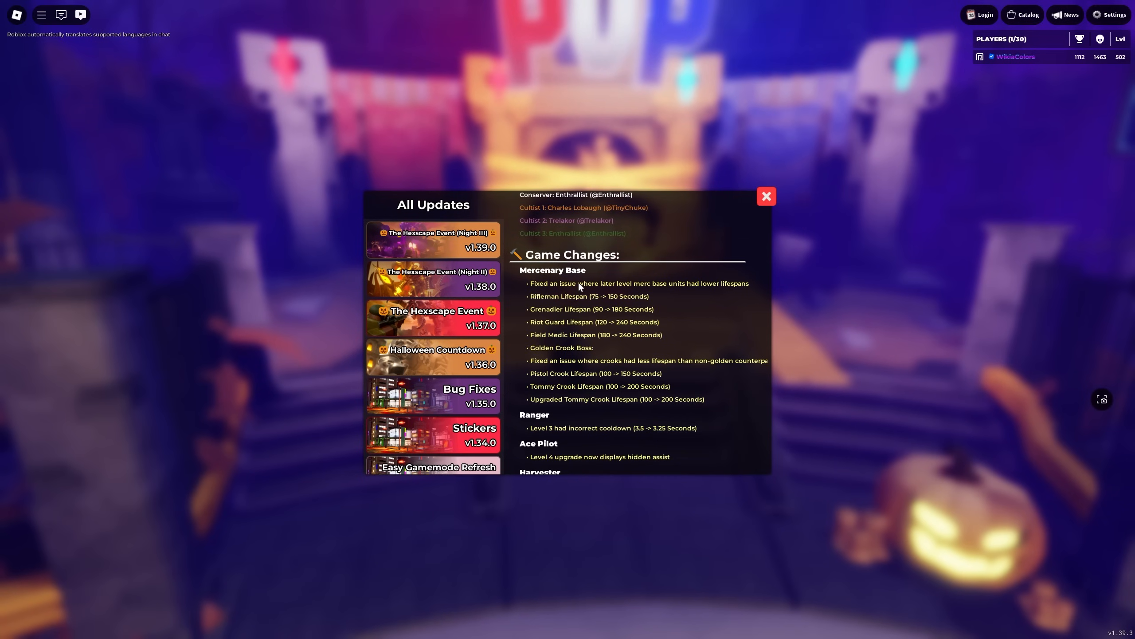
{"action": "mouse_move", "coordinate": [746, 311]}
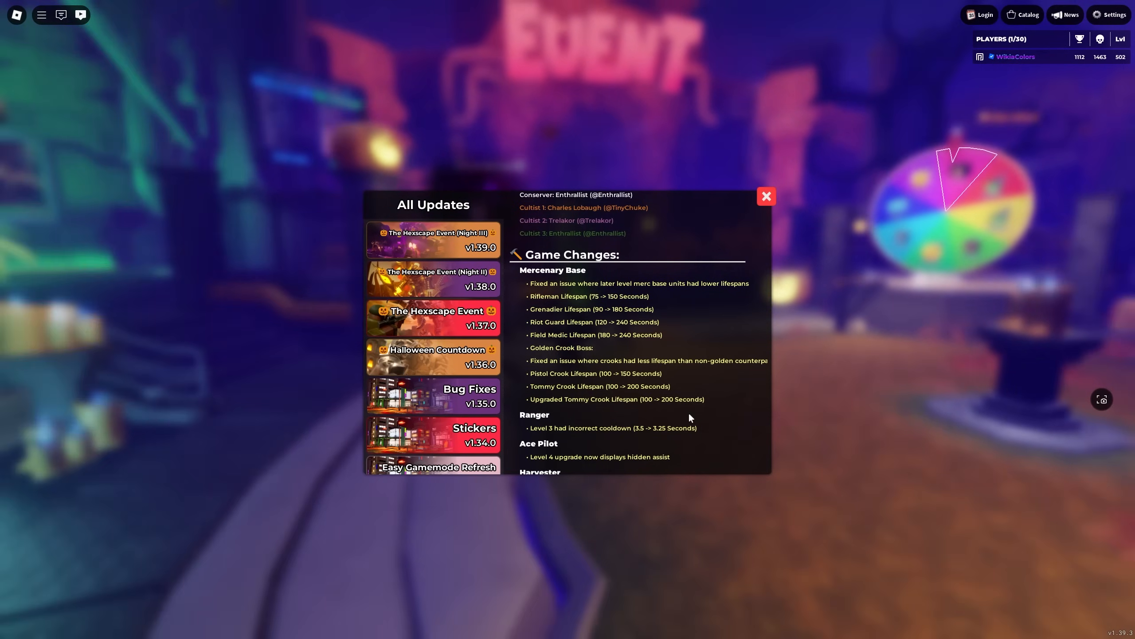
{"action": "scroll", "scroll_direction": "down", "scroll_amount": 3}
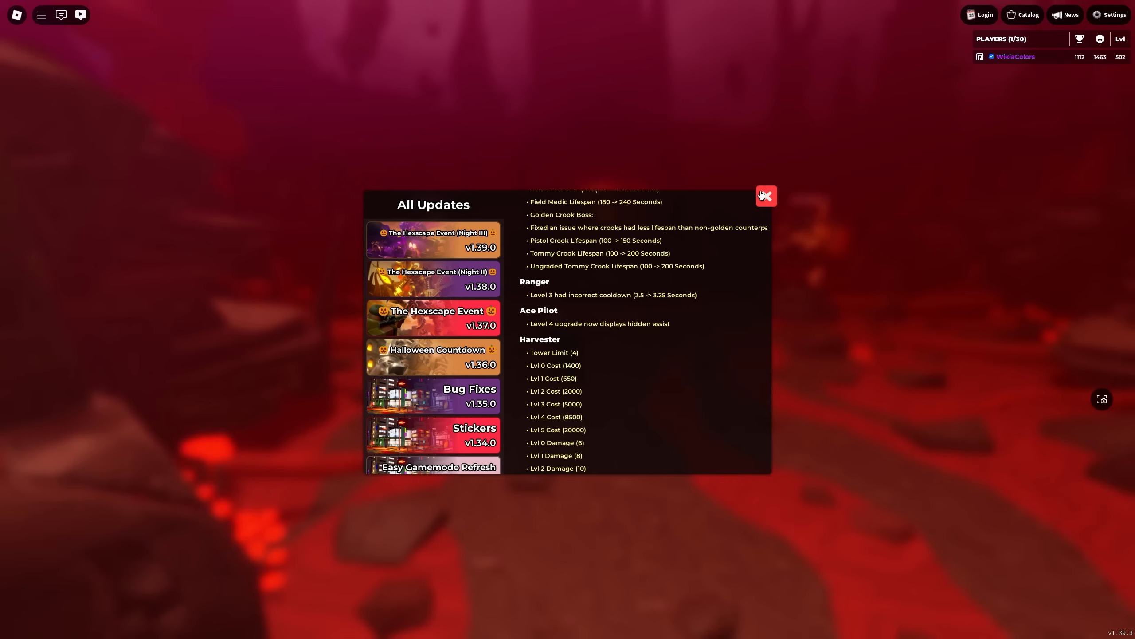
Leave the update log and show the seven owned charms in the inventory's Charms tab
{"action": "left_click", "coordinate": [765, 195]}
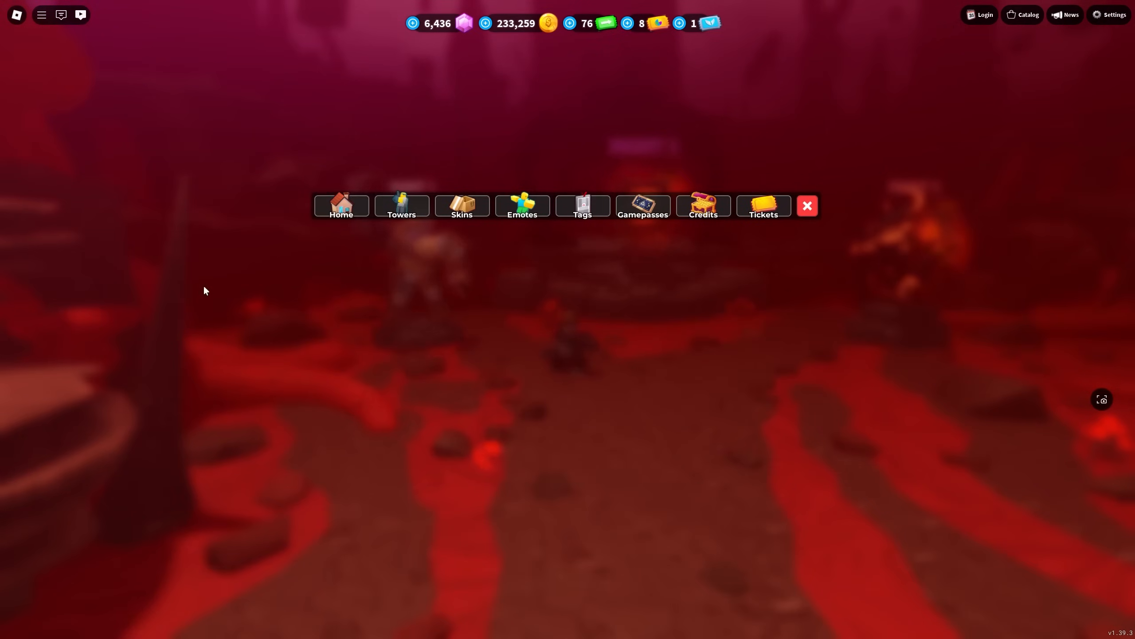
{"action": "left_click", "coordinate": [401, 205]}
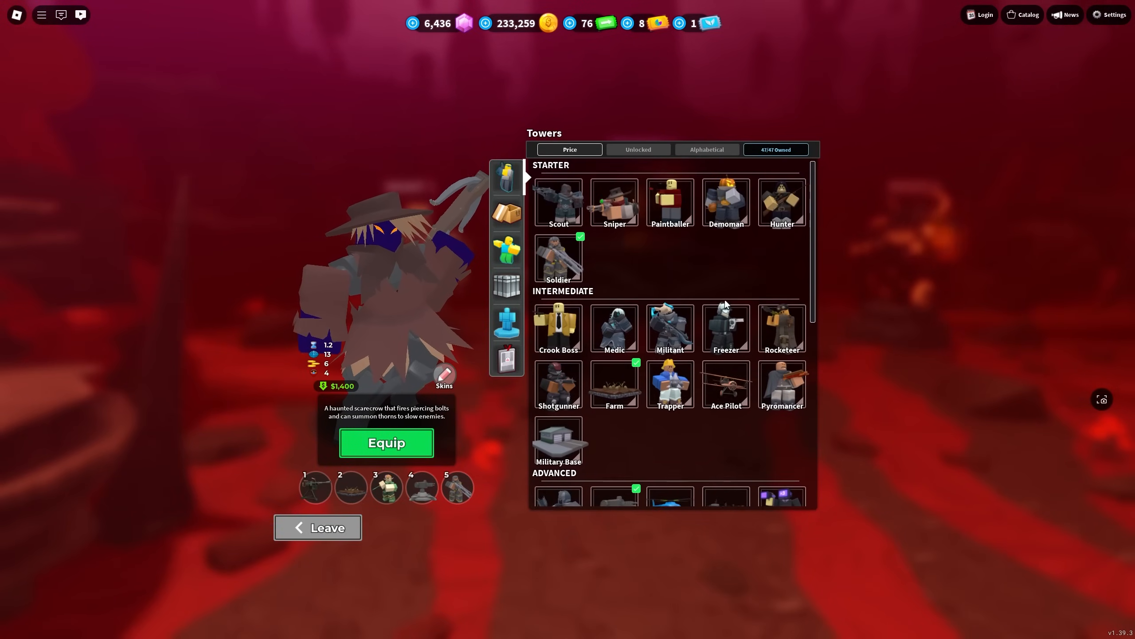
{"action": "left_click", "coordinate": [725, 386]}
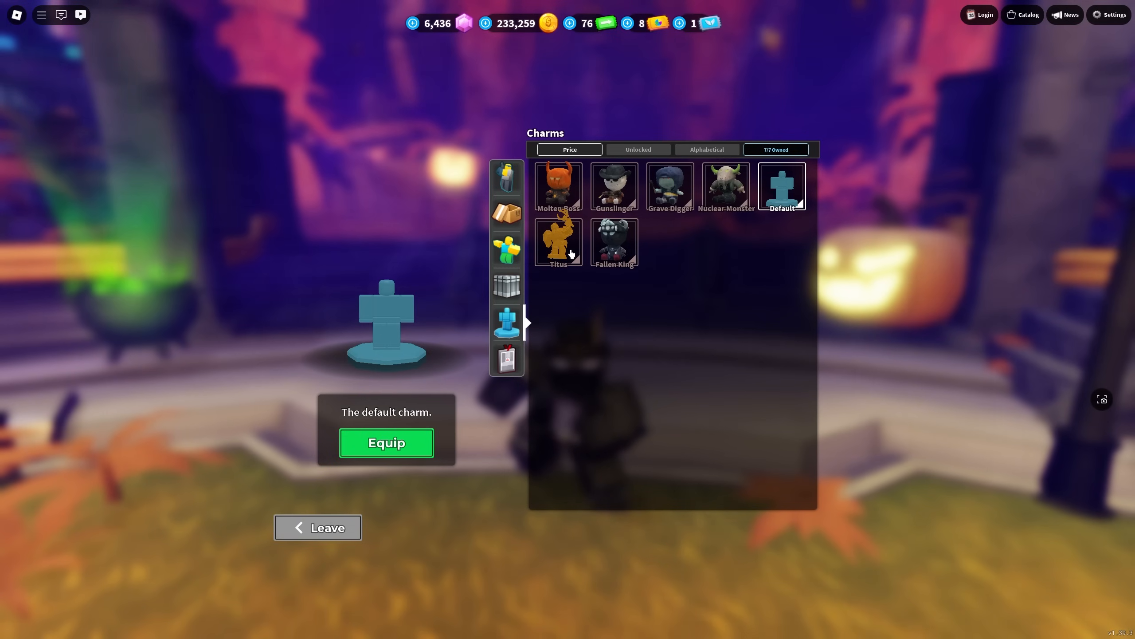
Equip the Titus charm, preview Molten Boss, then reselect Titus
{"action": "left_click", "coordinate": [557, 243]}
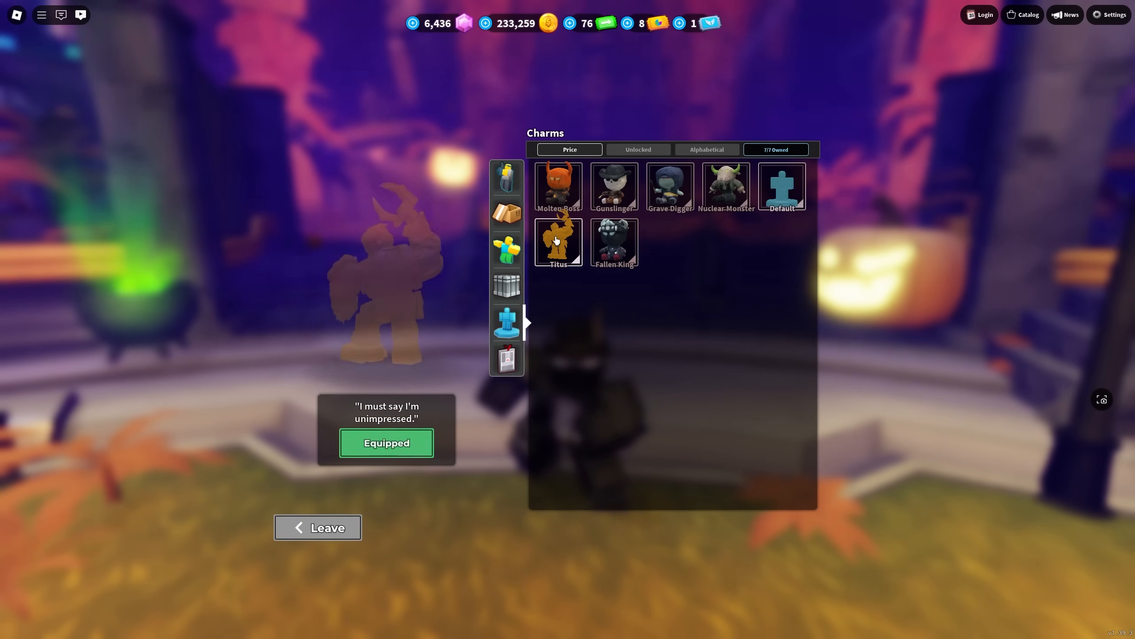
{"action": "left_click", "coordinate": [558, 243]}
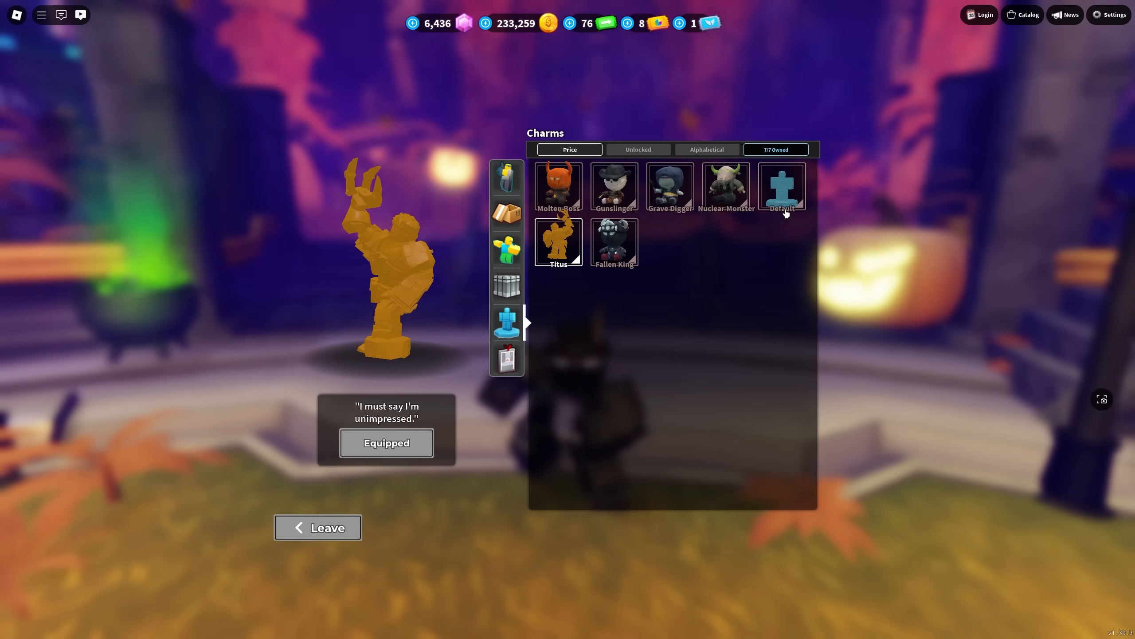
{"action": "left_click", "coordinate": [557, 187]}
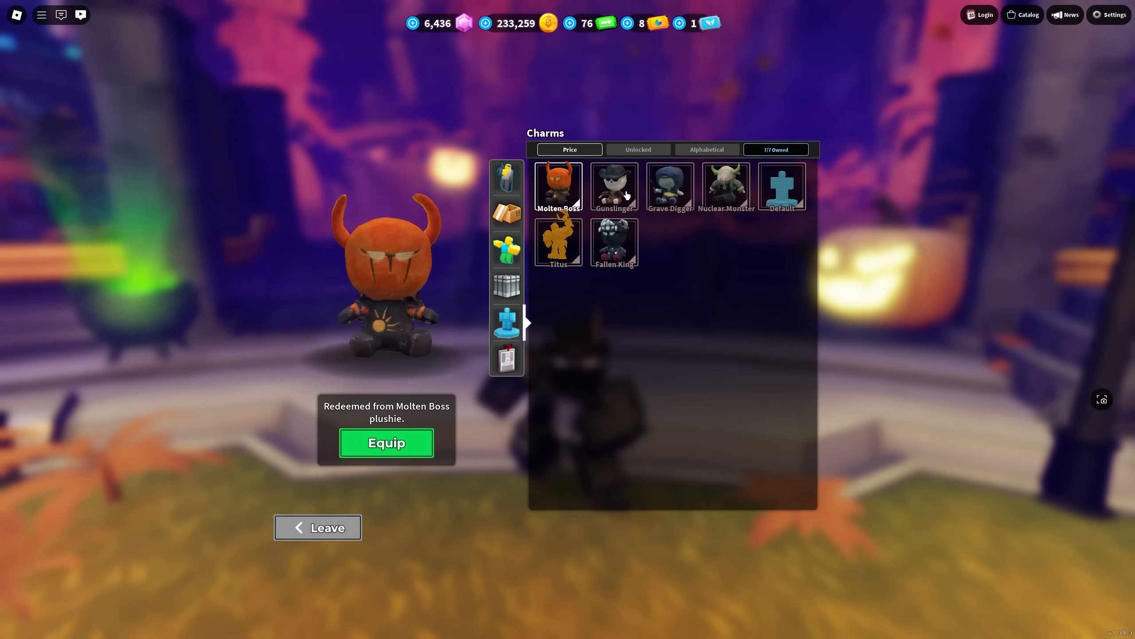
{"action": "left_click", "coordinate": [558, 243]}
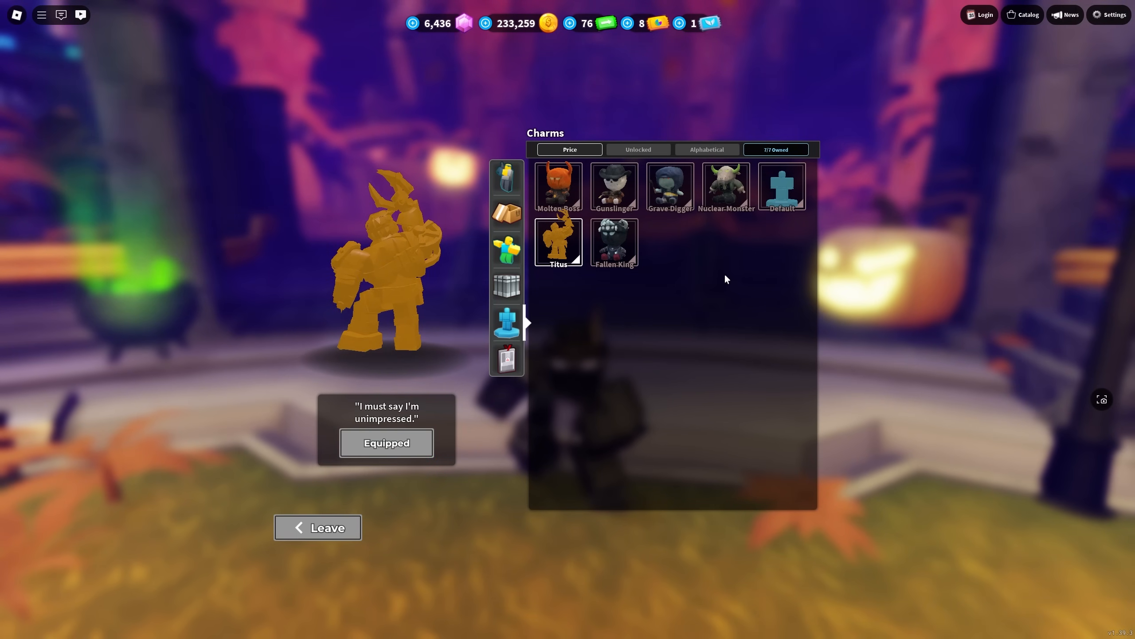
{"action": "left_click", "coordinate": [318, 526]}
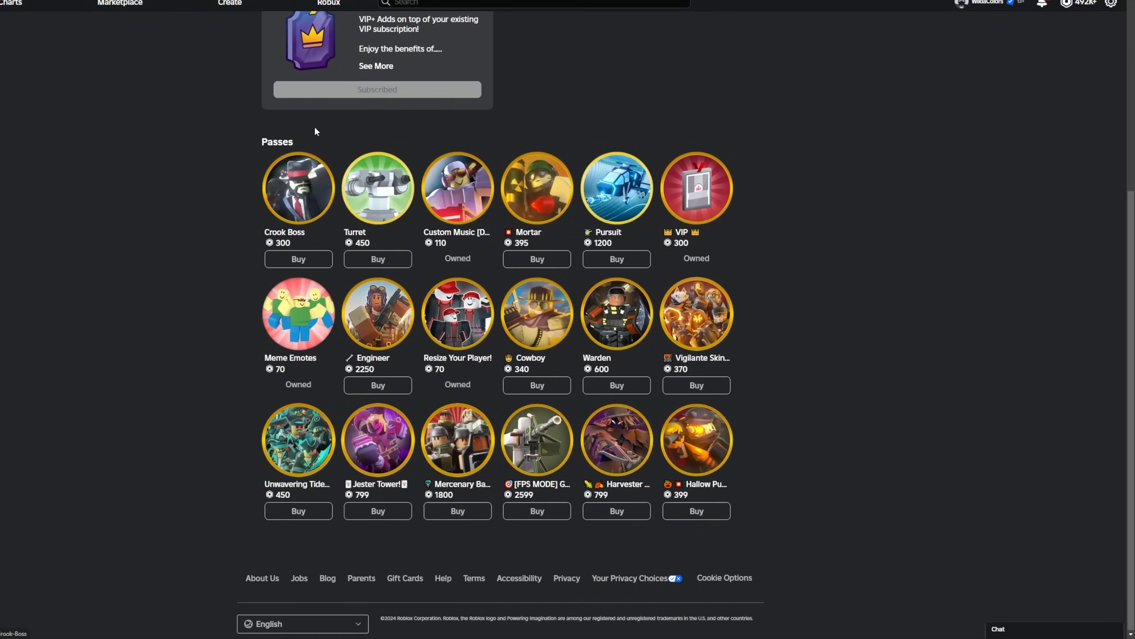
View the Jester Tower pass at 799 Robux and highlight its Nov 29, 2023 update date
{"action": "left_click", "coordinate": [377, 439]}
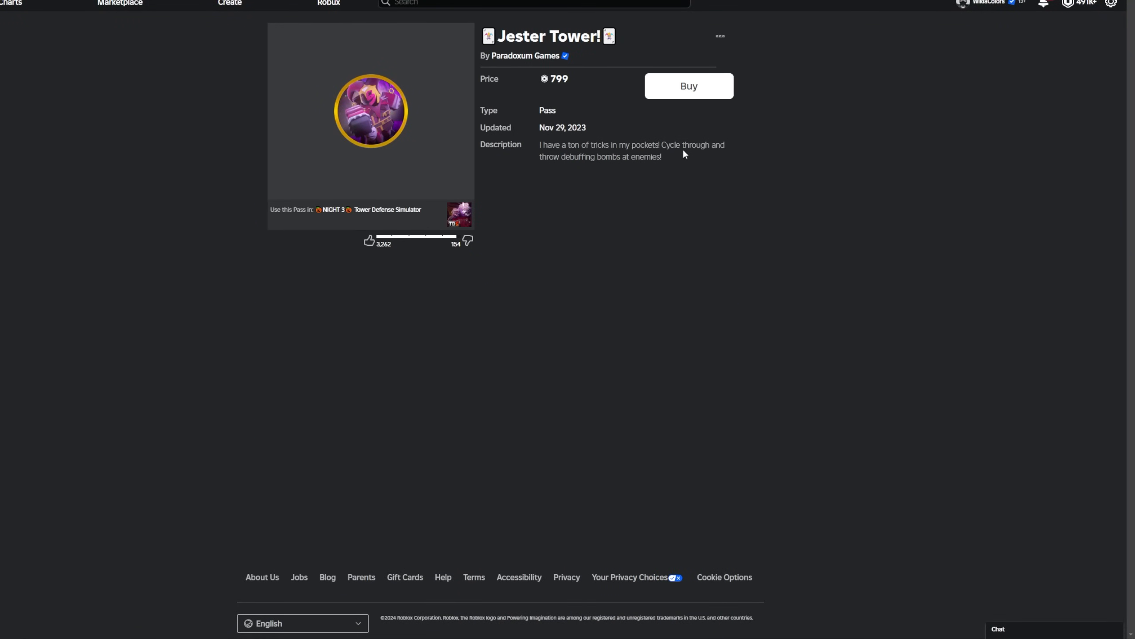
{"action": "left_click_drag", "start_coordinate": [550, 78], "coordinate": [661, 156]}
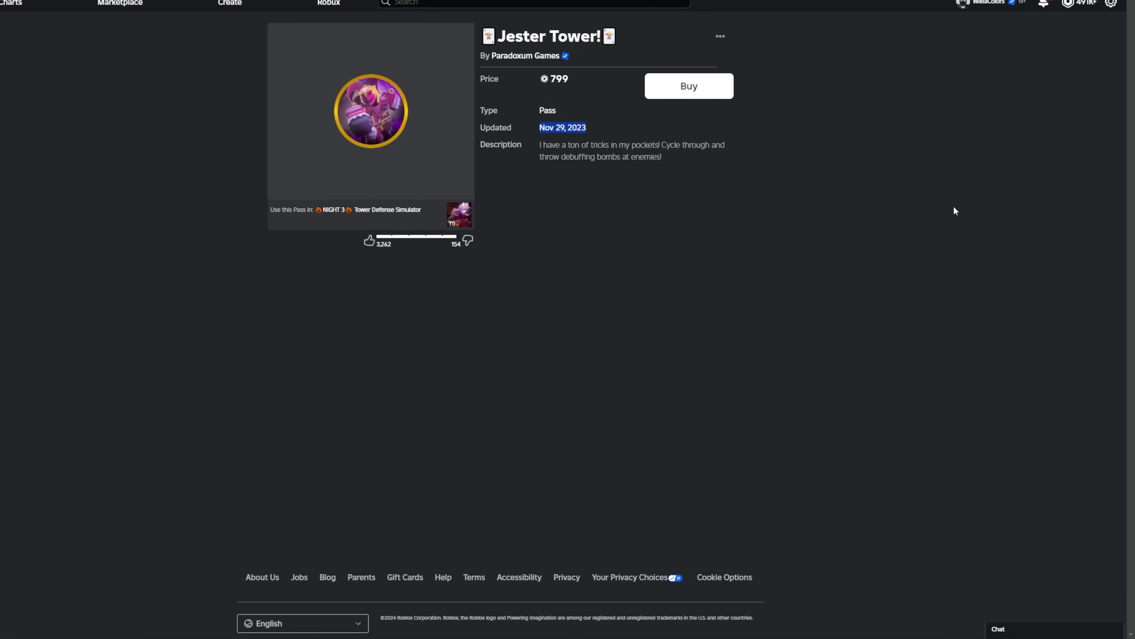
{"action": "left_click", "coordinate": [562, 127]}
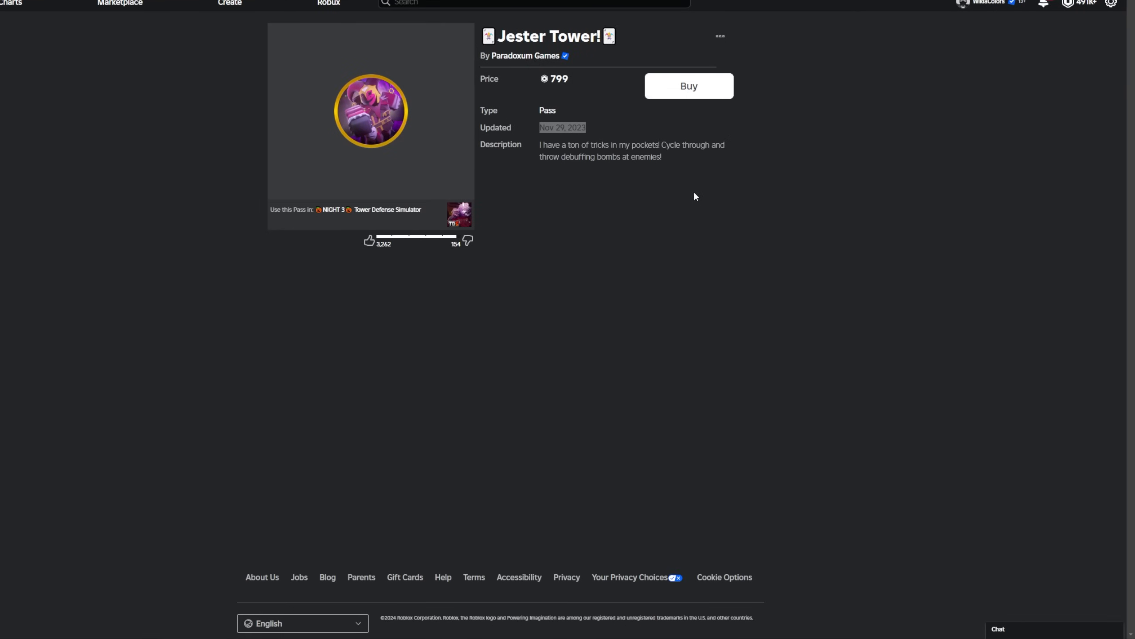
{"action": "mouse_move", "coordinate": [679, 156]}
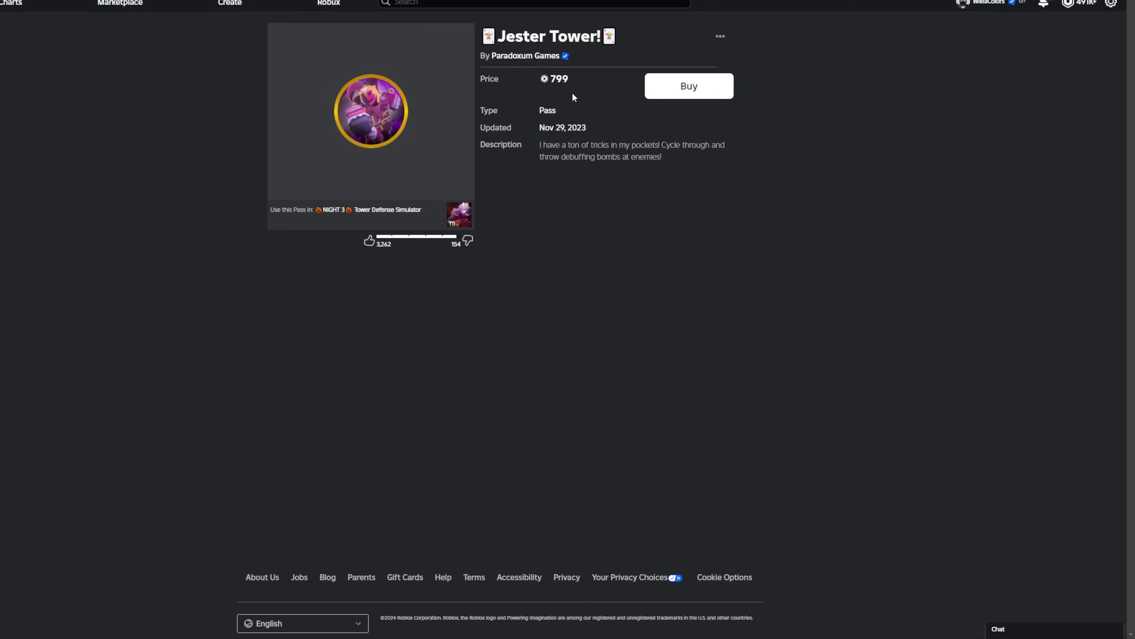
{"action": "mouse_move", "coordinate": [397, 162]}
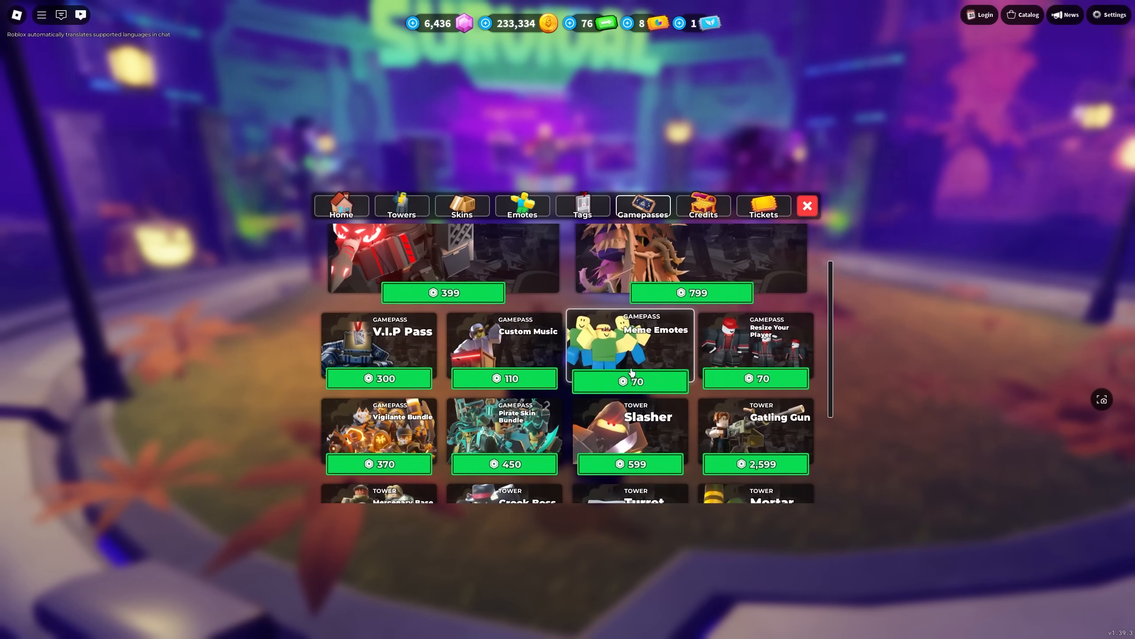
Attempt a gamepass bundle purchase and dismiss the not-for-sale error
{"action": "scroll", "scroll_direction": "down", "scroll_amount": 3}
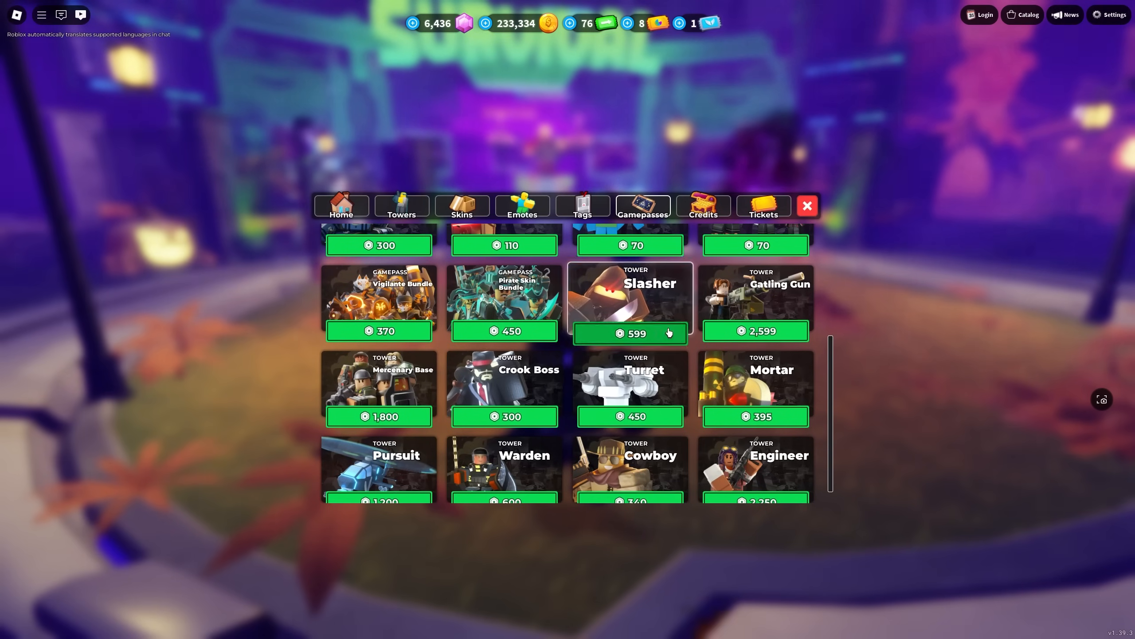
{"action": "left_click", "coordinate": [629, 333]}
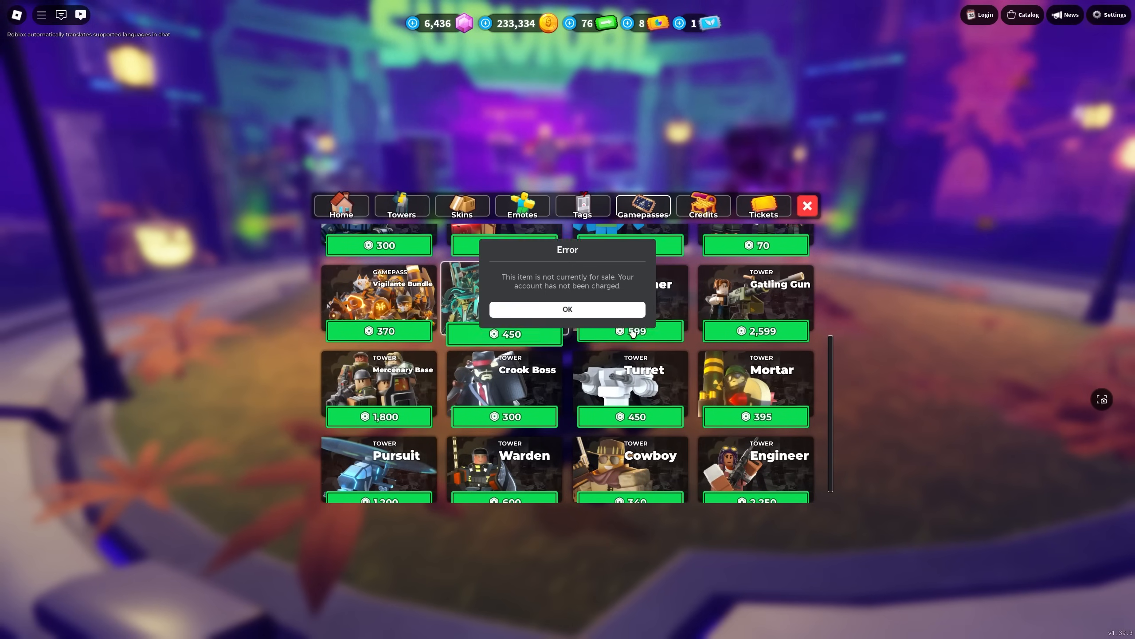
{"action": "left_click", "coordinate": [566, 309]}
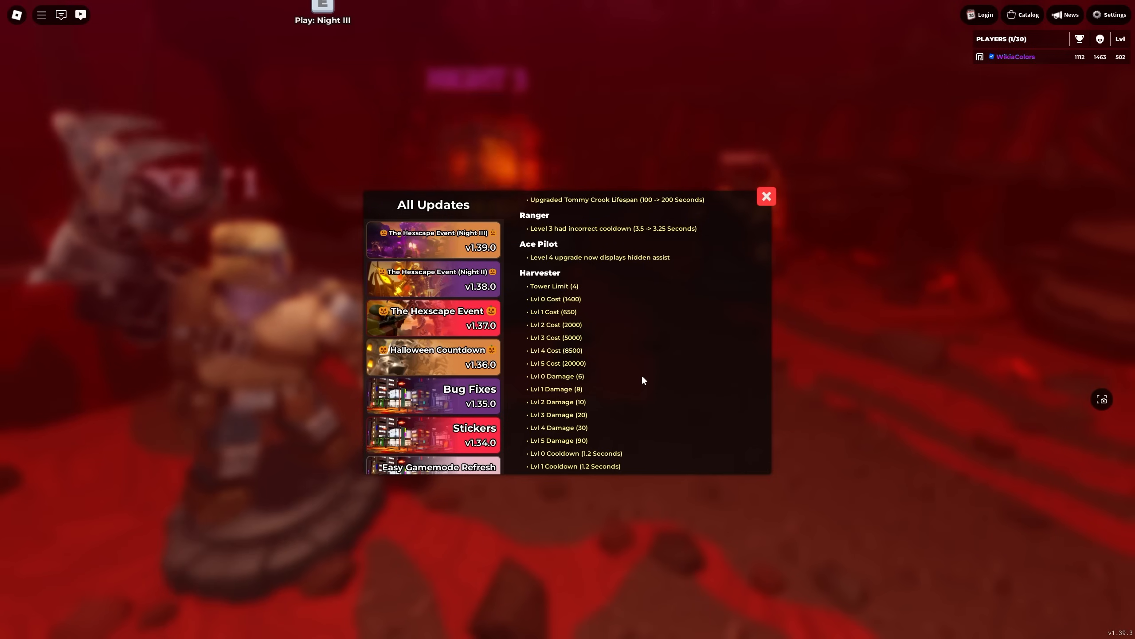
Return the All Updates log to the top of the Version 1.39.0 Hexscape entry
{"action": "scroll", "scroll_direction": "down", "scroll_amount": 3}
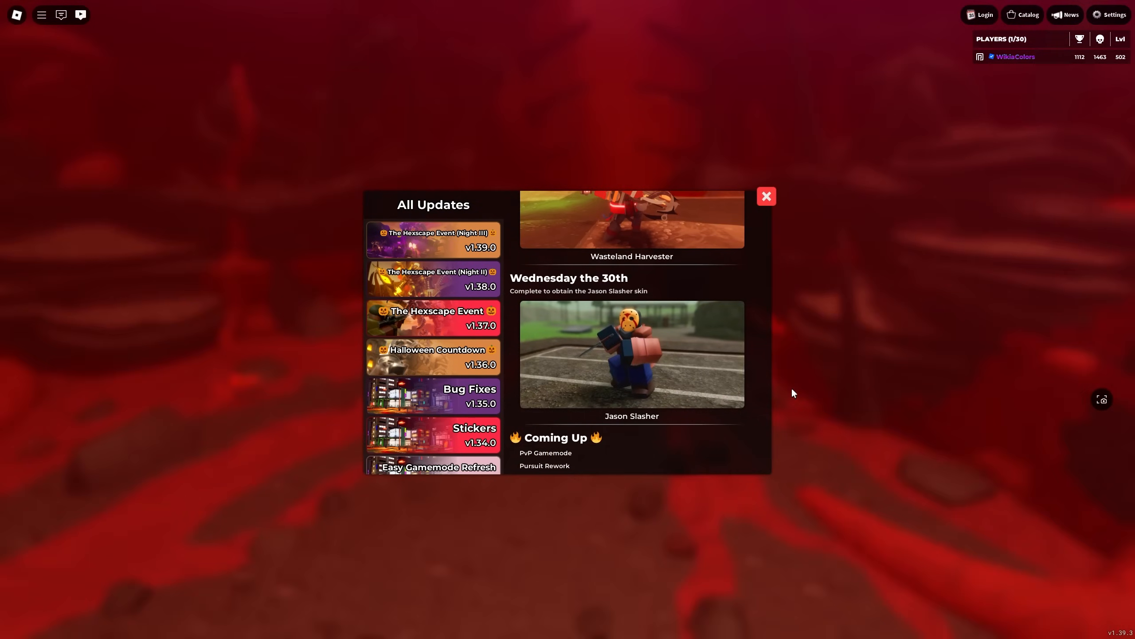
{"action": "left_click", "coordinate": [433, 240]}
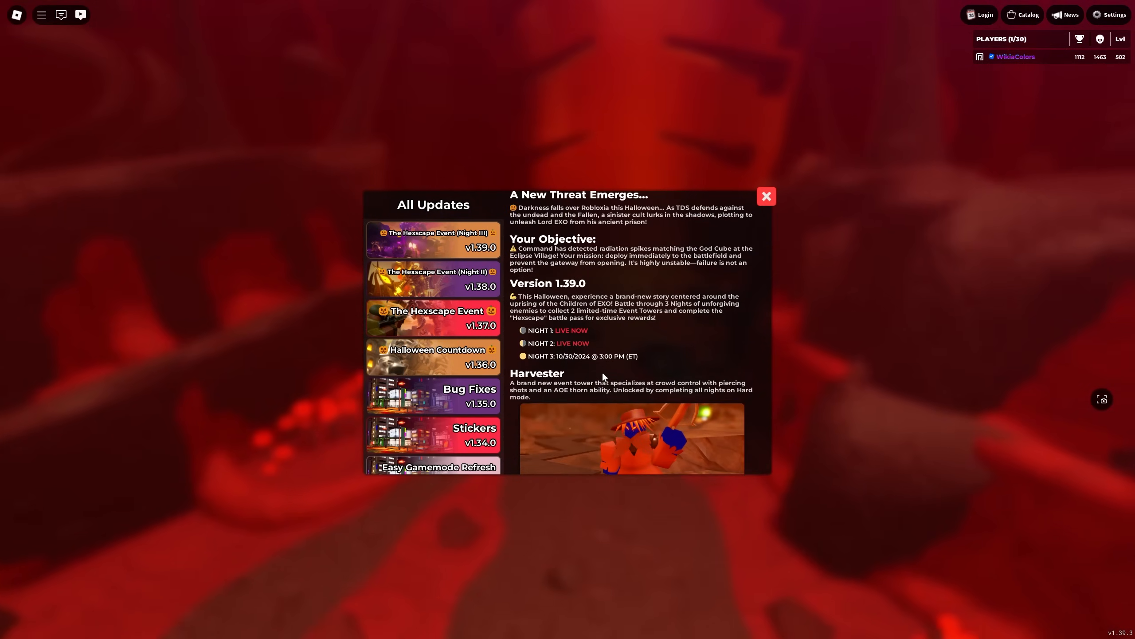